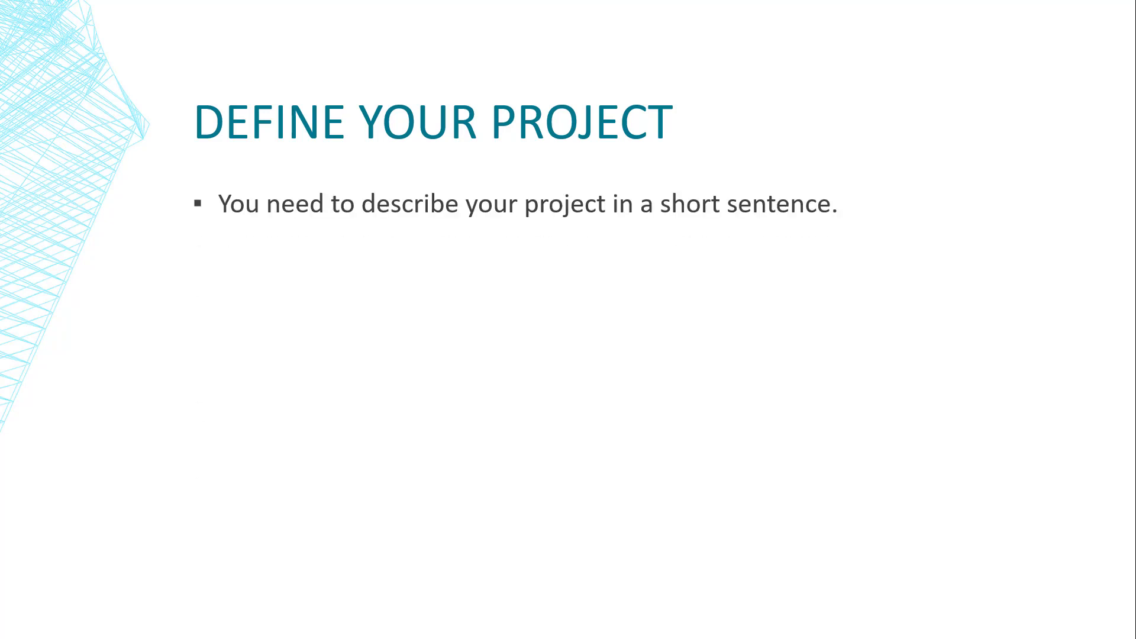
# Step: Reveal the four example project descriptions: Mars drill design, solar panel buses, operating-room video, intelligent shelving
pyautogui.write('Mars drill design and automation')
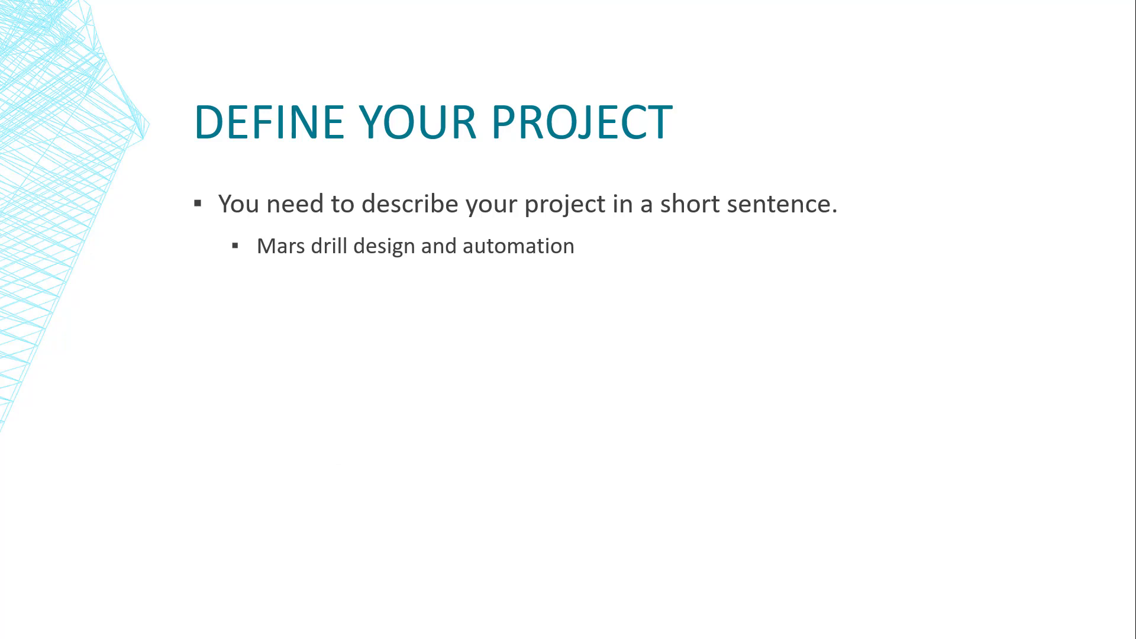
pyautogui.write('Solar panel integration on hybrid school buses.')
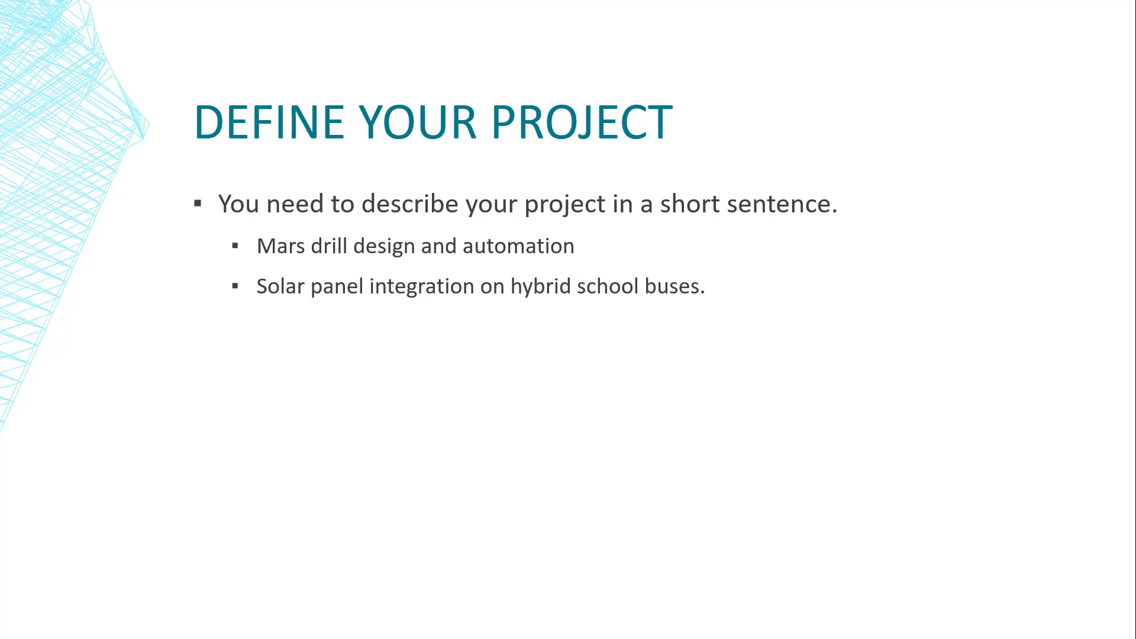
pyautogui.write('Enhanced video recording and display in operating rooms.')
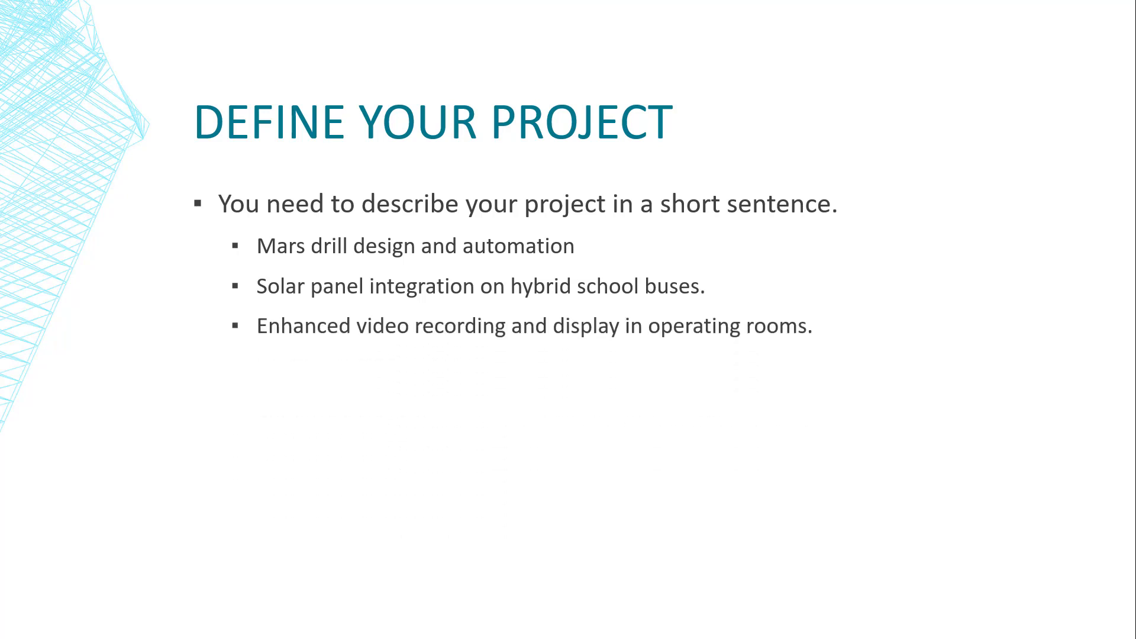
pyautogui.write('Design of an Intelligent Shelving System')
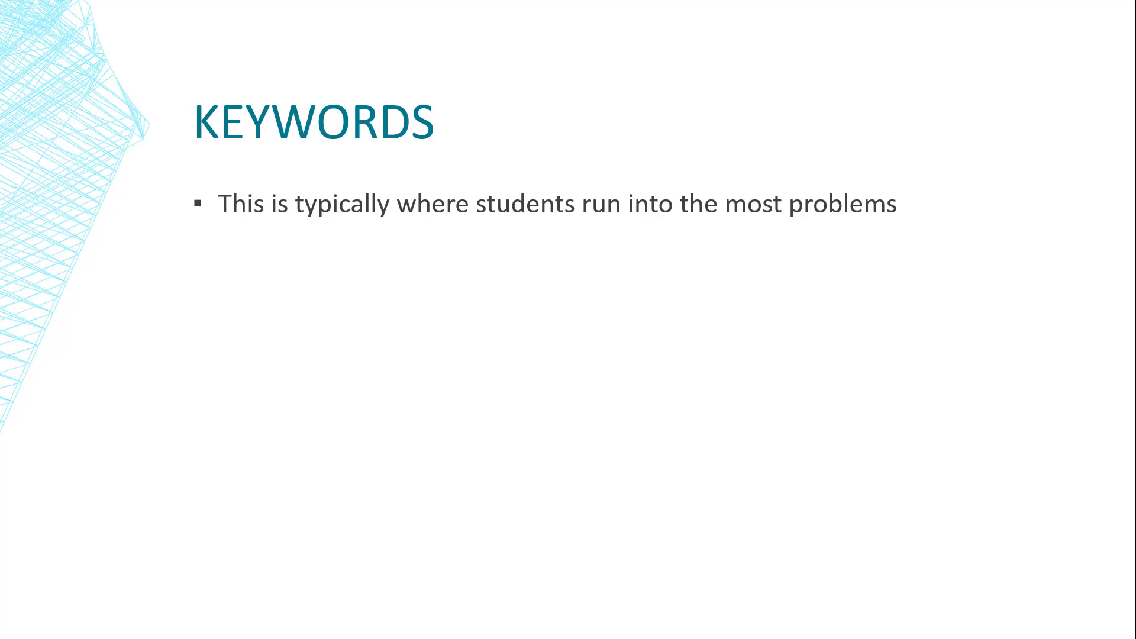
# Step: Reveal the Keywords points, ending with looking through class books, papers and professors' presentations
pyautogui.press('Right')
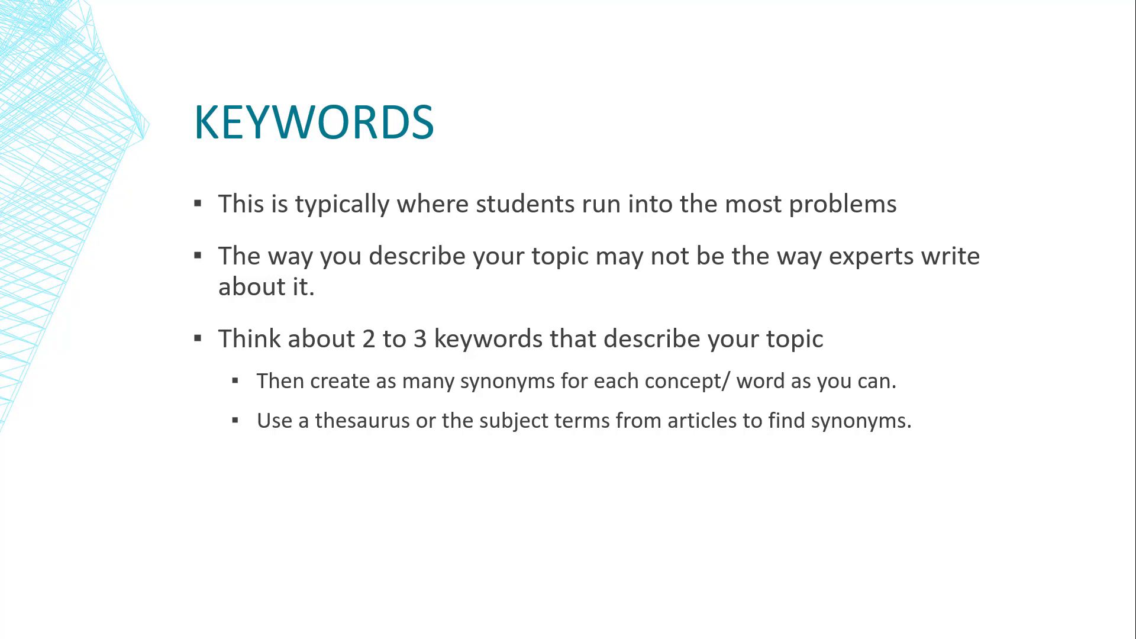
pyautogui.write('Look through previous class books, papers, or presentations from your professors.')
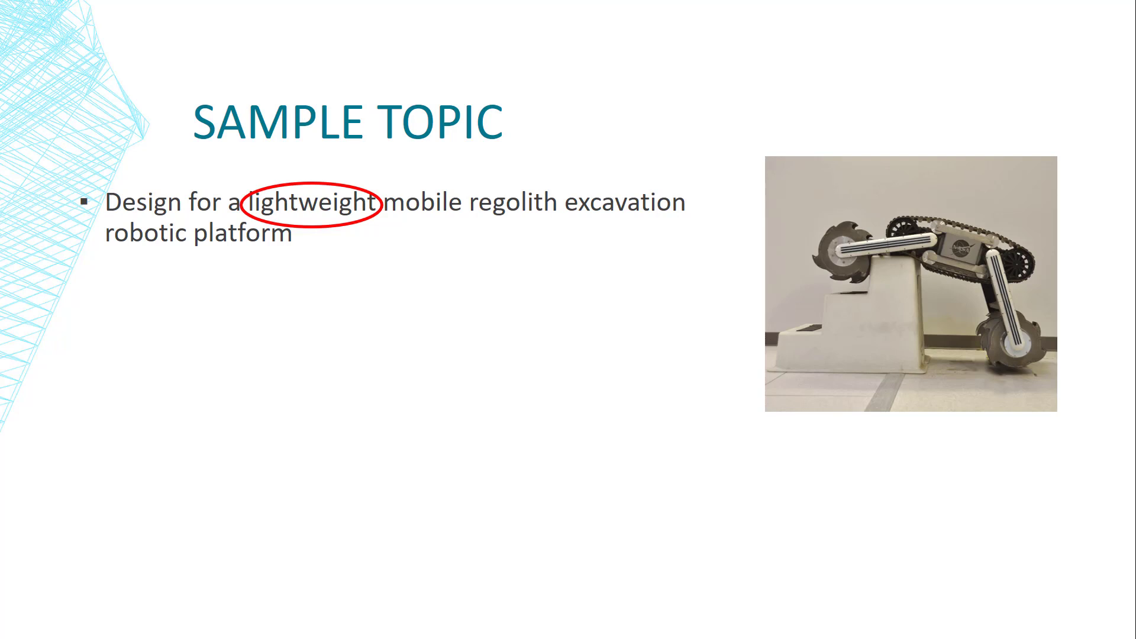
# Step: Circle the word 'lightweight' in red on the Sample Topic slide
pyautogui.moveTo(468, 201); pyautogui.dragTo(558, 217)
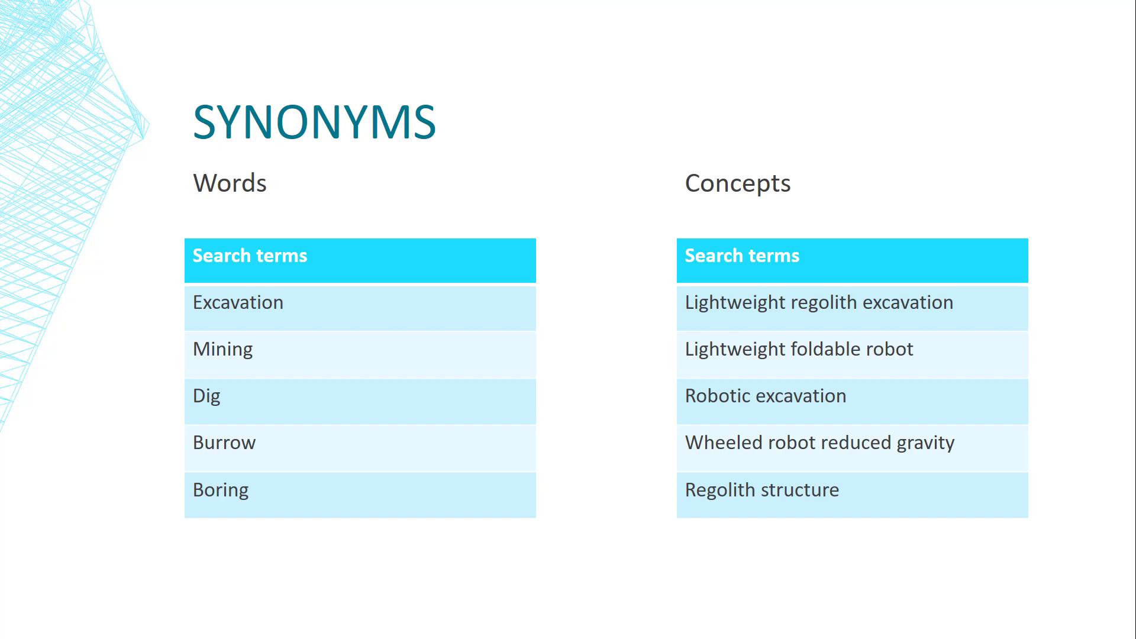
# Step: Advance from the Synonyms table to the Search Strategy slide
pyautogui.press('Right')
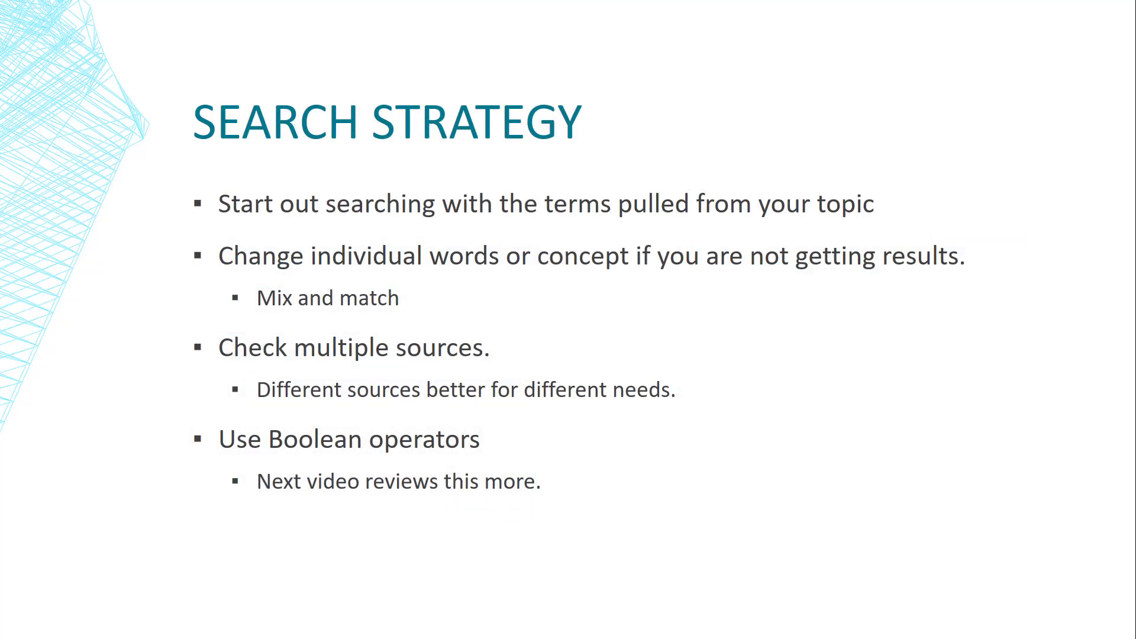